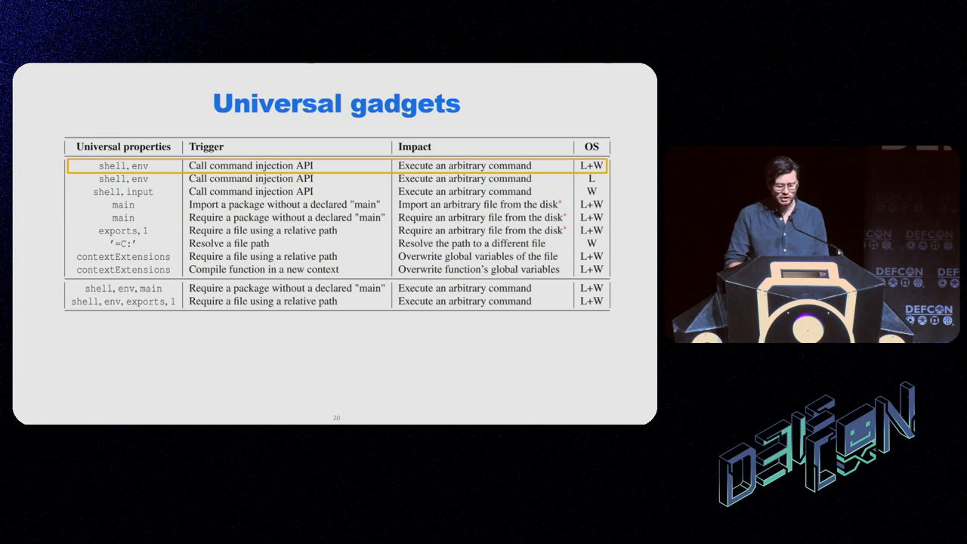
- Advance to the spawn gadget slide showing Node's spawn function code
key("Right")
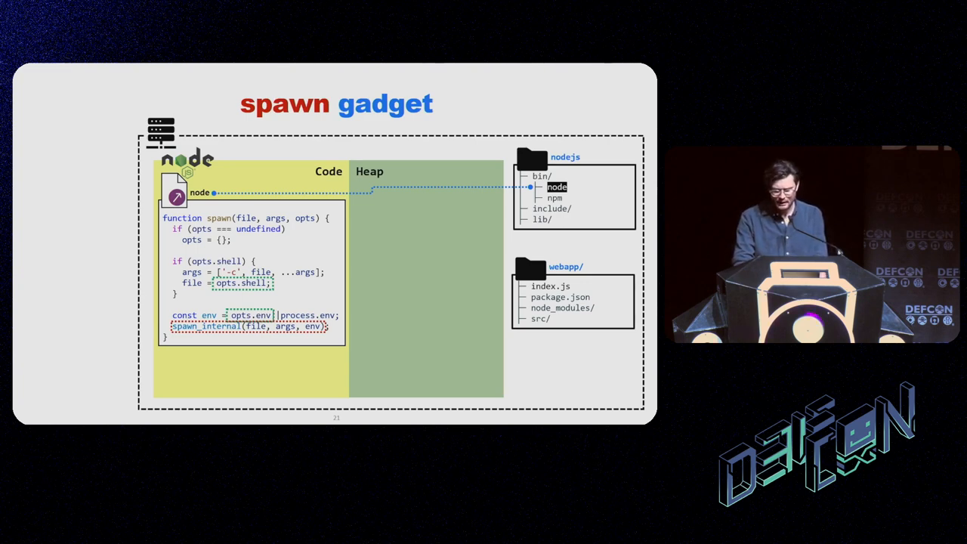
- Reveal handleBackup.js calling spawn and the attacker's NODE_OPTIONS pollution leading to the shell.js terminal
key("Right")
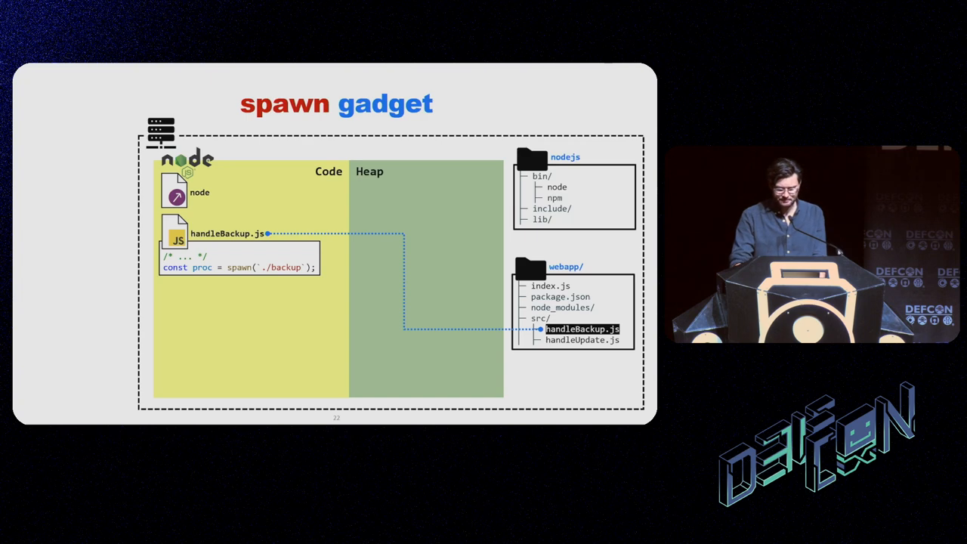
key("Right")
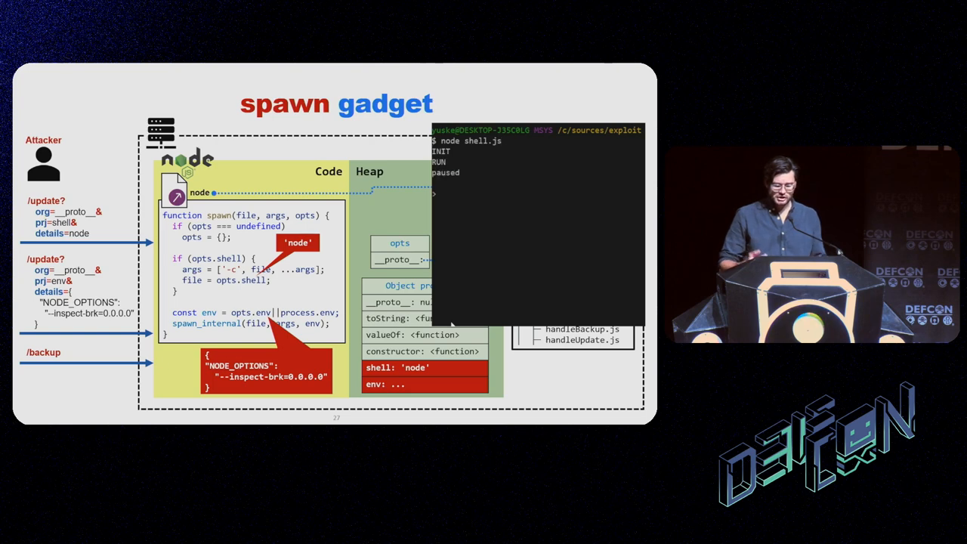
- Run 'ls' in the demo terminal to finish the spawn walkthrough before the require gadget slide
type("ls")
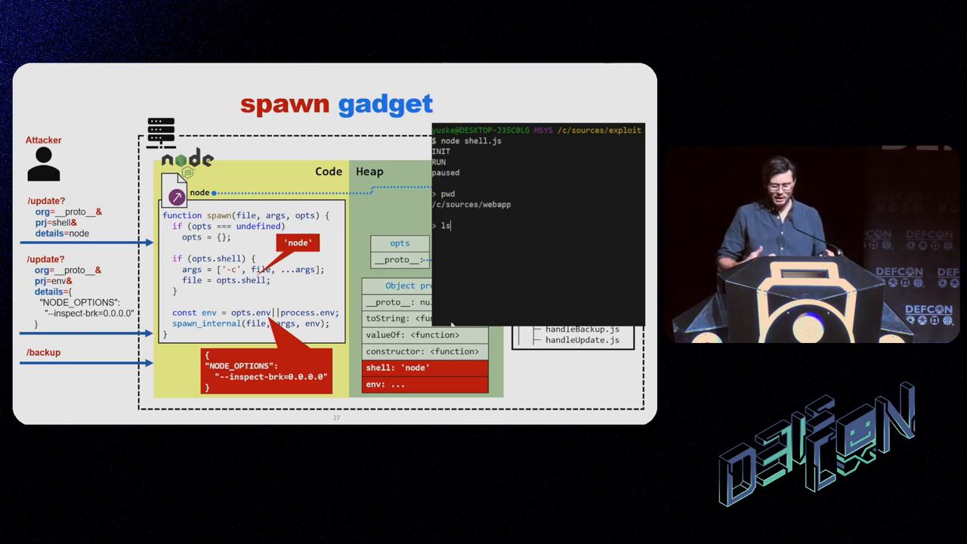
key("Return")
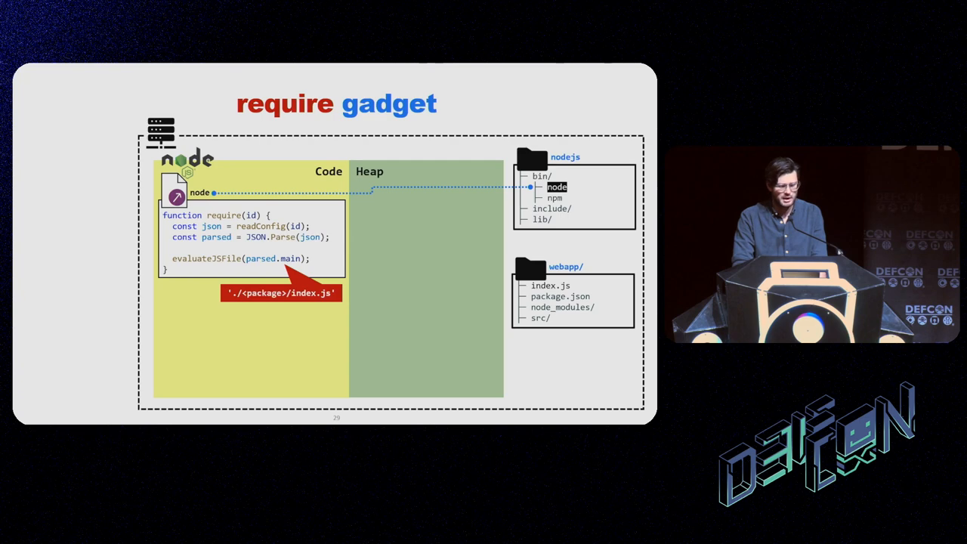
- Show the attacker's main-pollution request, the parsed bytes package object, then the universal gadgets summary
key("Right")
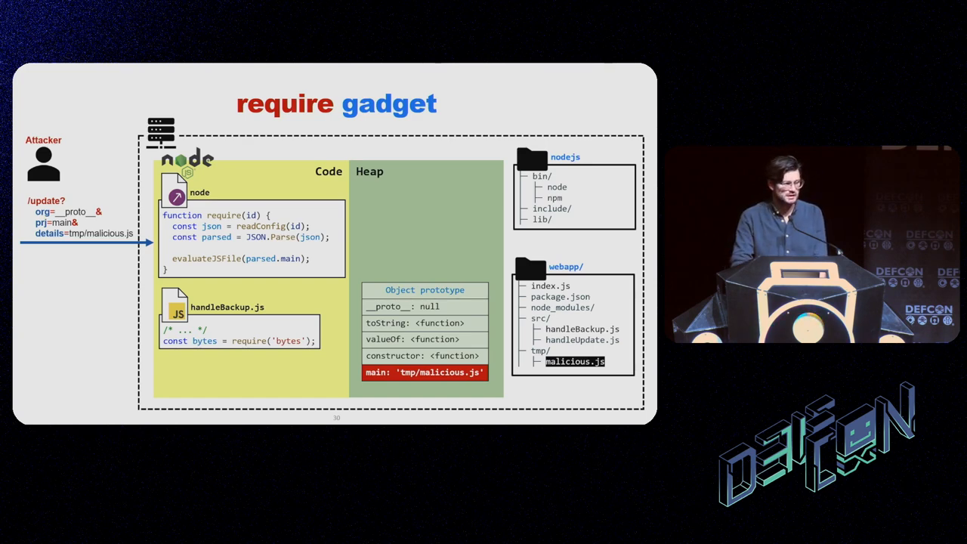
key("Right")
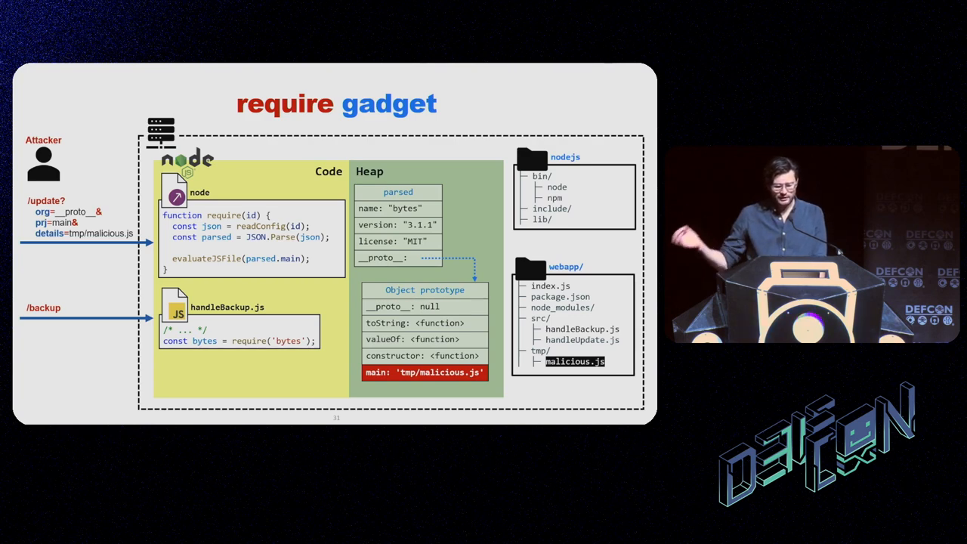
key("Right")
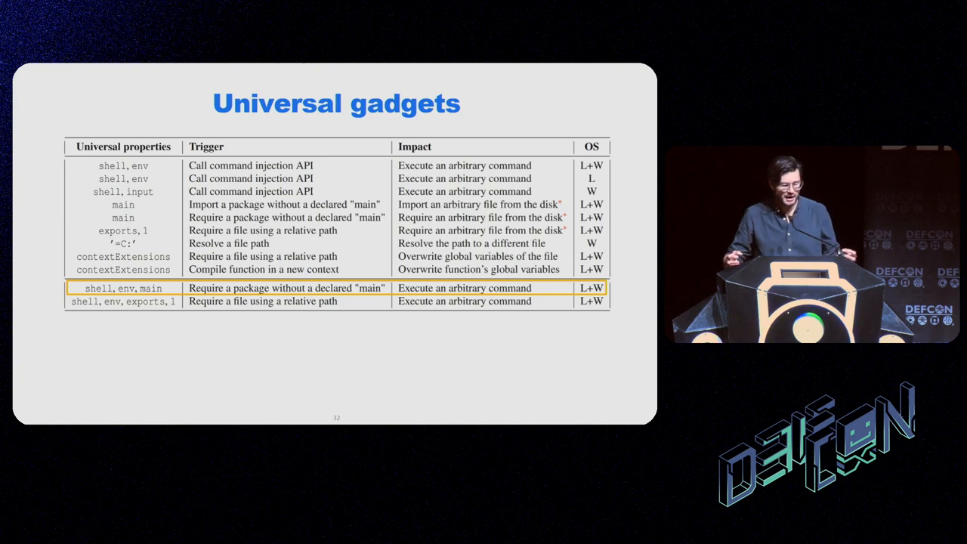
- Bring up the Gadgets cocktail slide and reveal npm.js calling spawn('node', args)
key("Right")
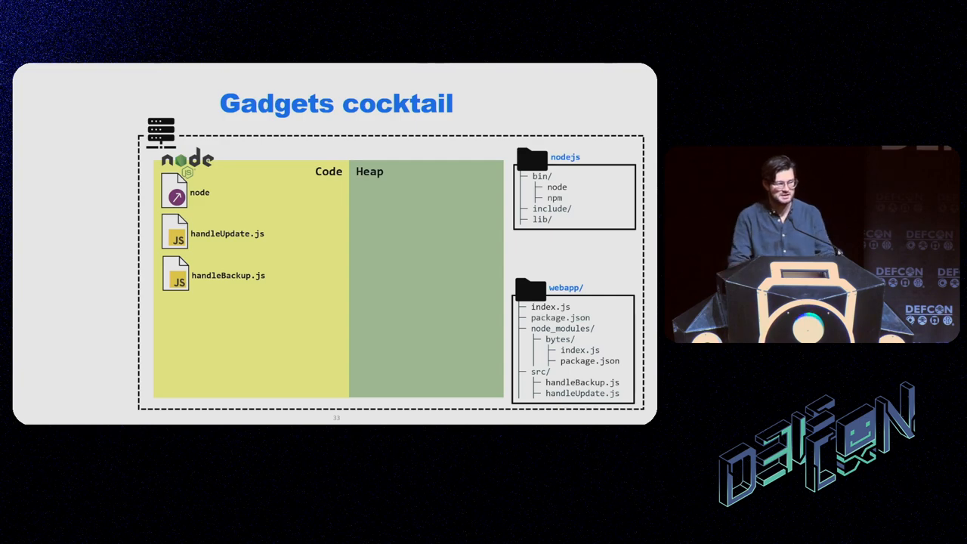
key("Right")
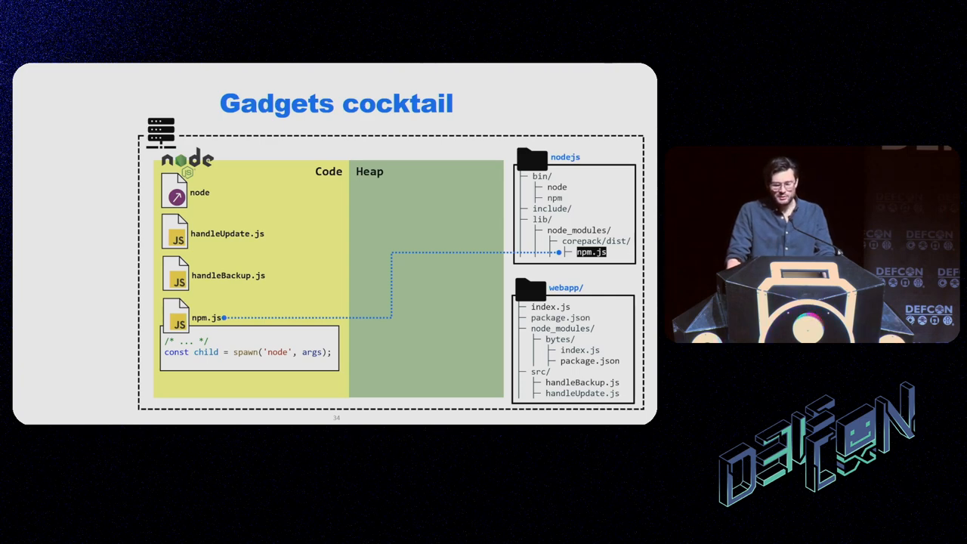